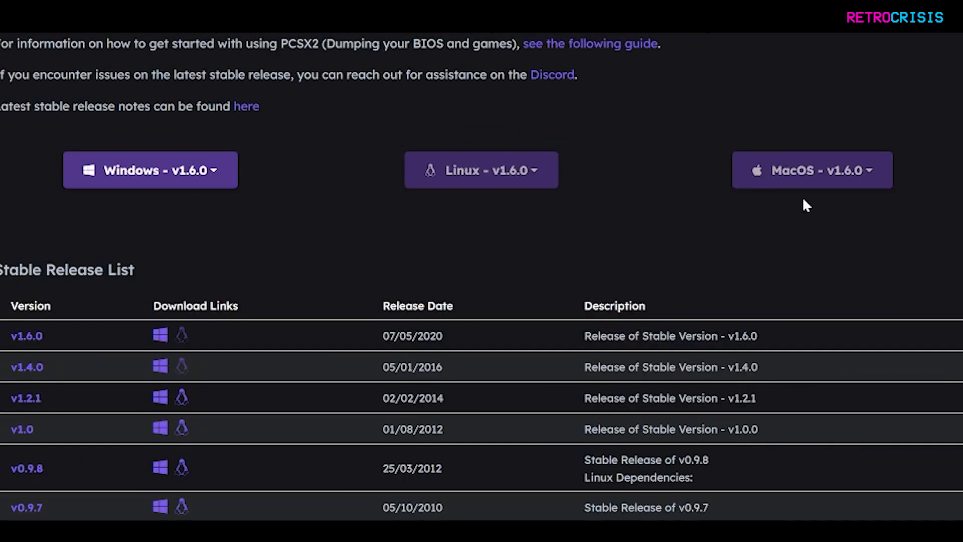
{"action": "mouse_move", "coordinate": [112, 217]}
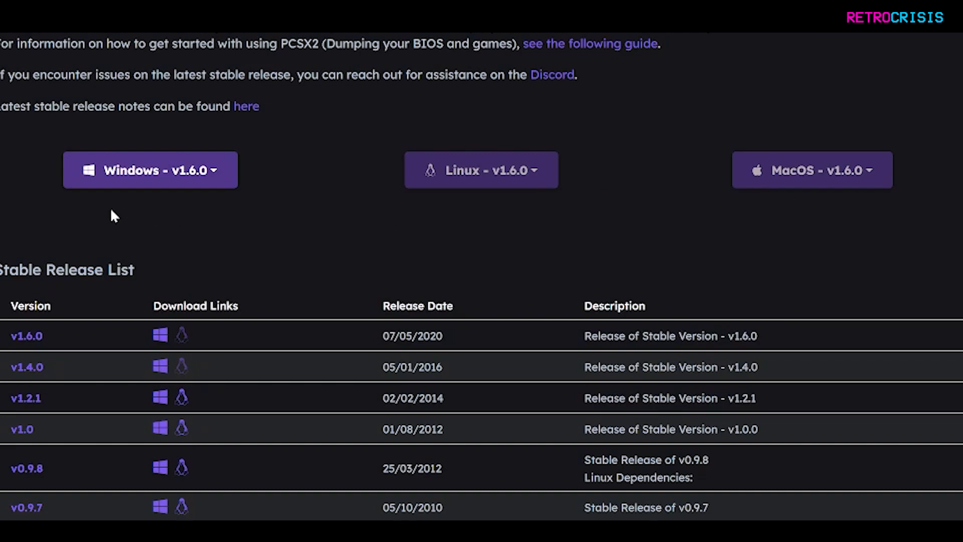
{"action": "mouse_move", "coordinate": [133, 194]}
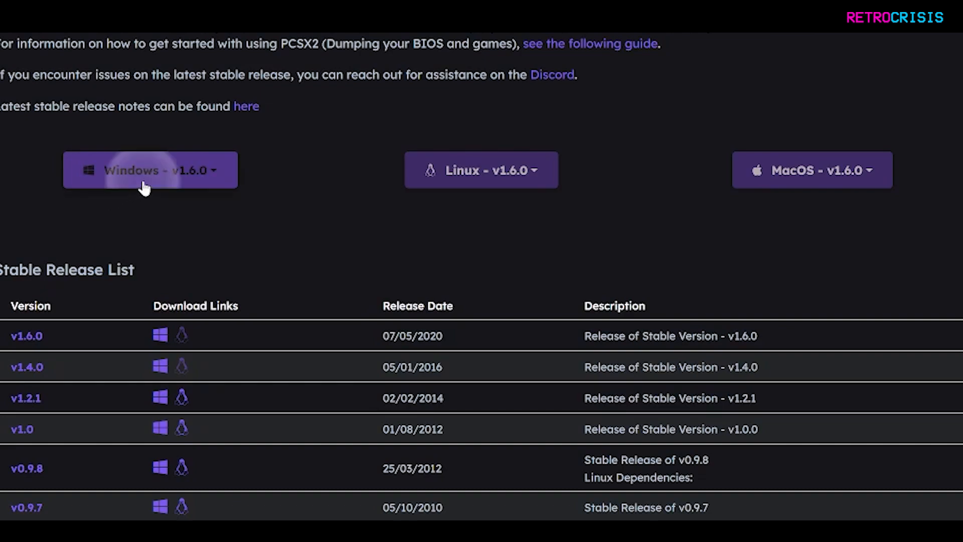
Download the PCSX2 v1.6.0 Windows 32-bit installer from the PCSX2 site
{"action": "left_click", "coordinate": [149, 170]}
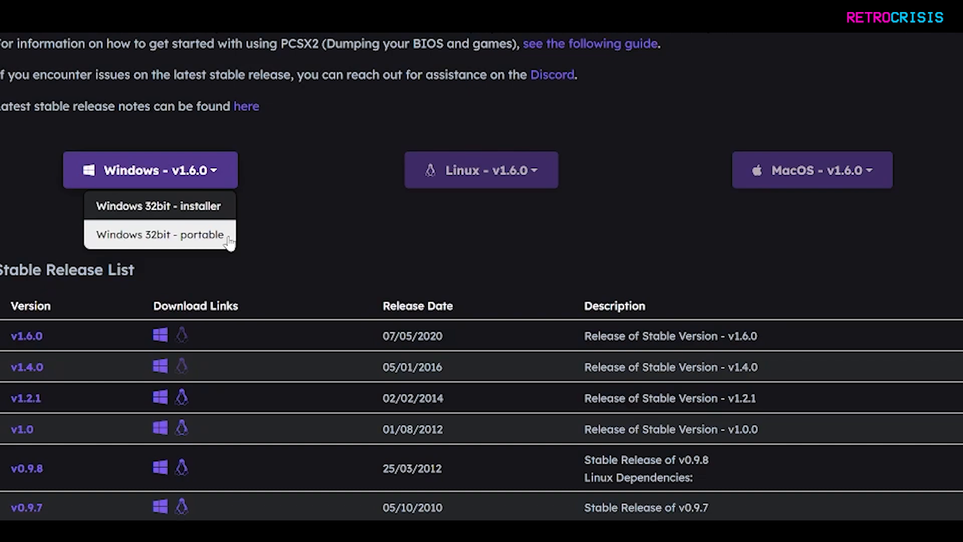
{"action": "left_click", "coordinate": [156, 205]}
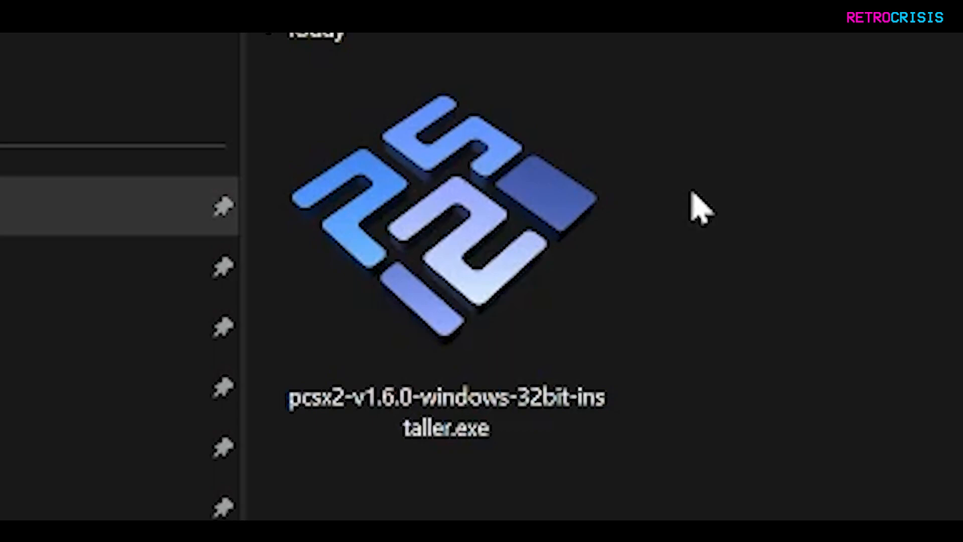
{"action": "mouse_move", "coordinate": [684, 212]}
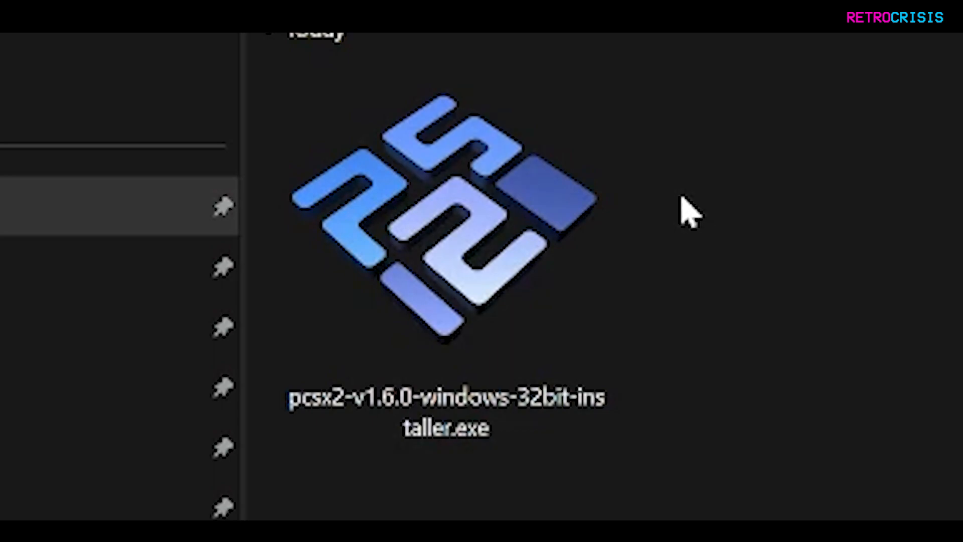
{"action": "mouse_move", "coordinate": [642, 226]}
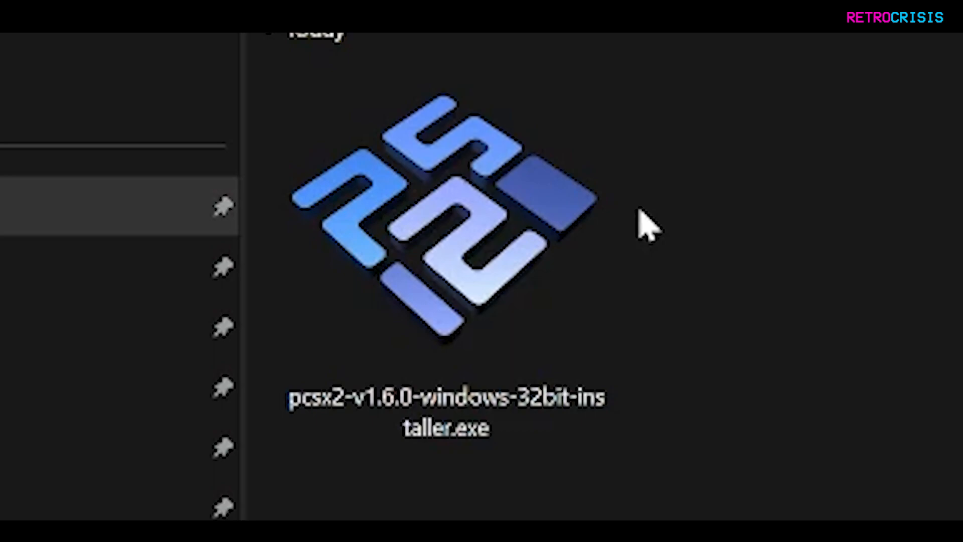
Run pcsx2-v1.6.0-windows-32bit-installer.exe from the Downloads folder
{"action": "double_click", "coordinate": [447, 404]}
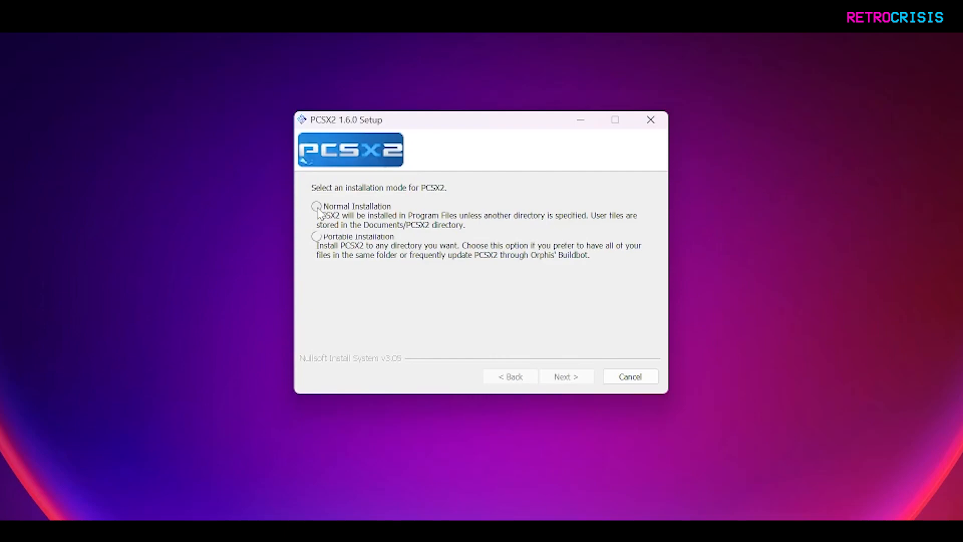
Install PCSX2 in normal mode with default components into C:\Program Files (x86)\PCSX2
{"action": "left_click", "coordinate": [315, 207]}
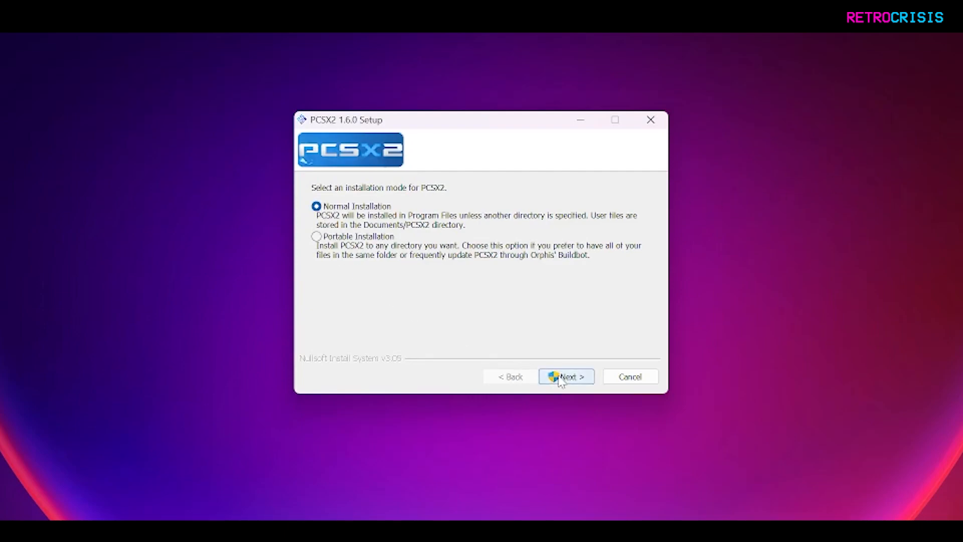
{"action": "left_click", "coordinate": [566, 377]}
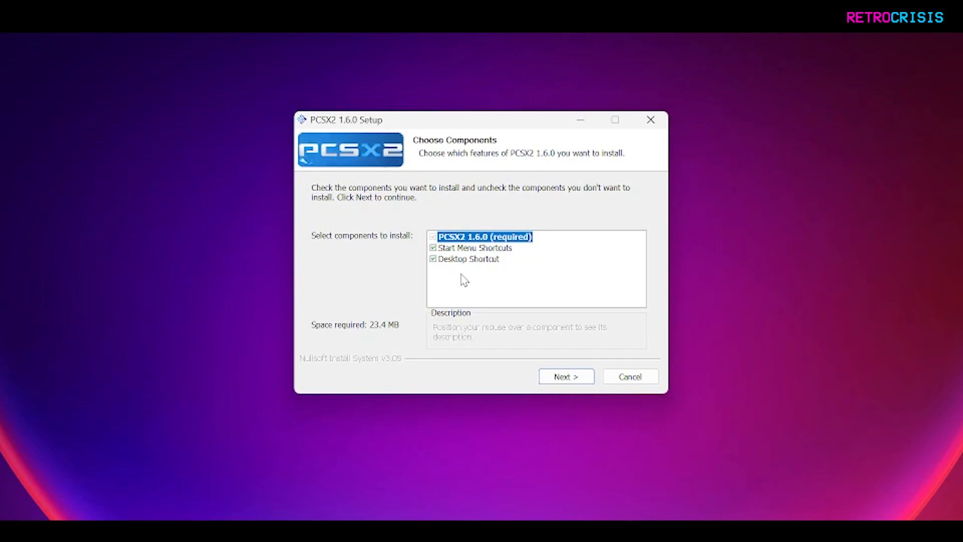
{"action": "mouse_move", "coordinate": [465, 274]}
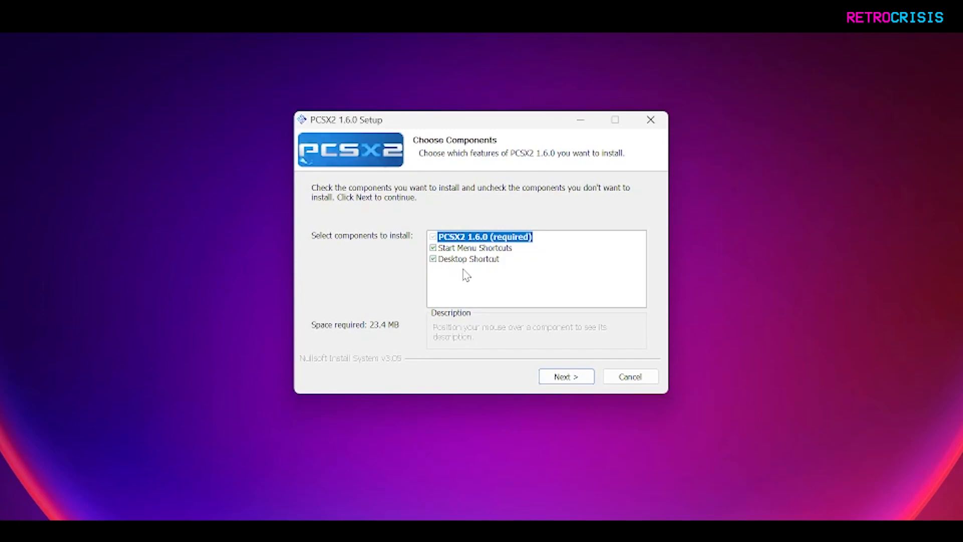
{"action": "mouse_move", "coordinate": [500, 325]}
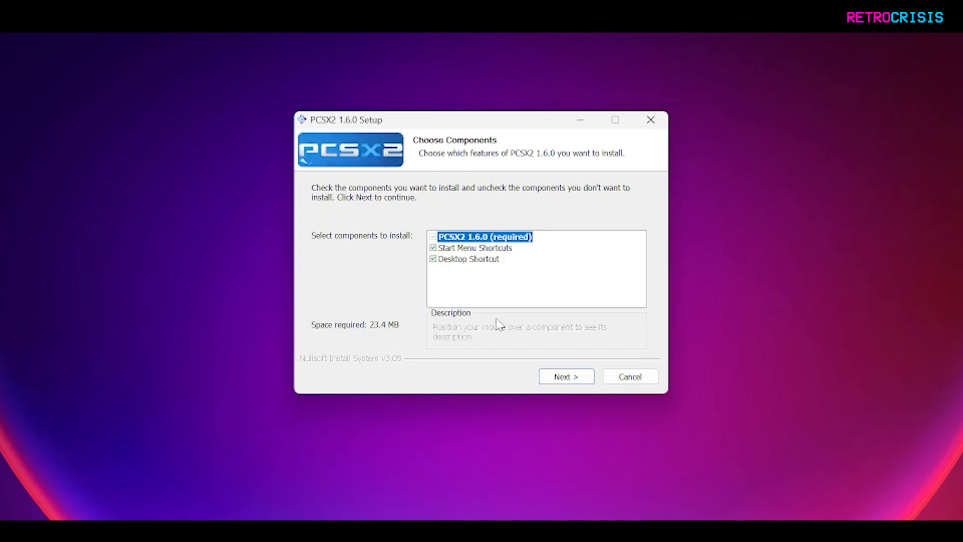
{"action": "left_click", "coordinate": [566, 376]}
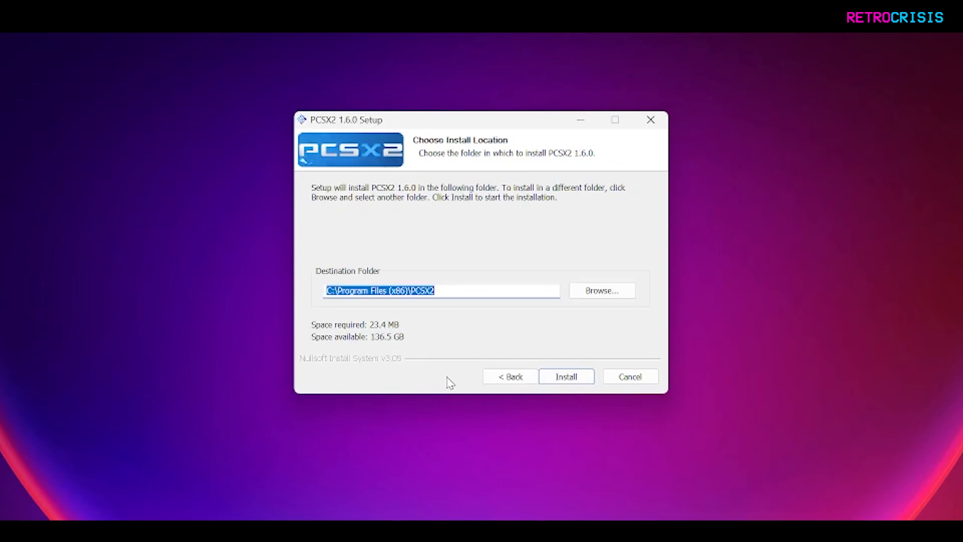
{"action": "mouse_move", "coordinate": [512, 358]}
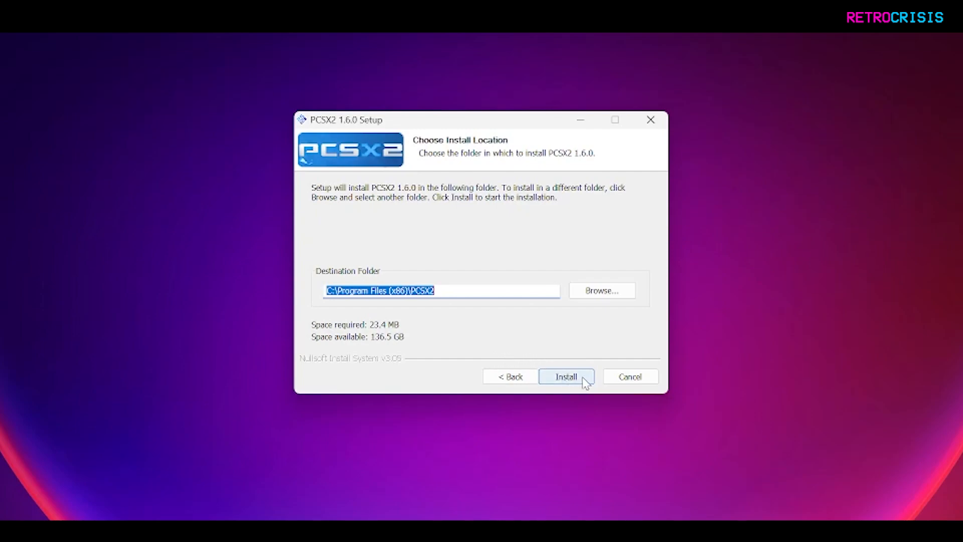
{"action": "left_click", "coordinate": [566, 376]}
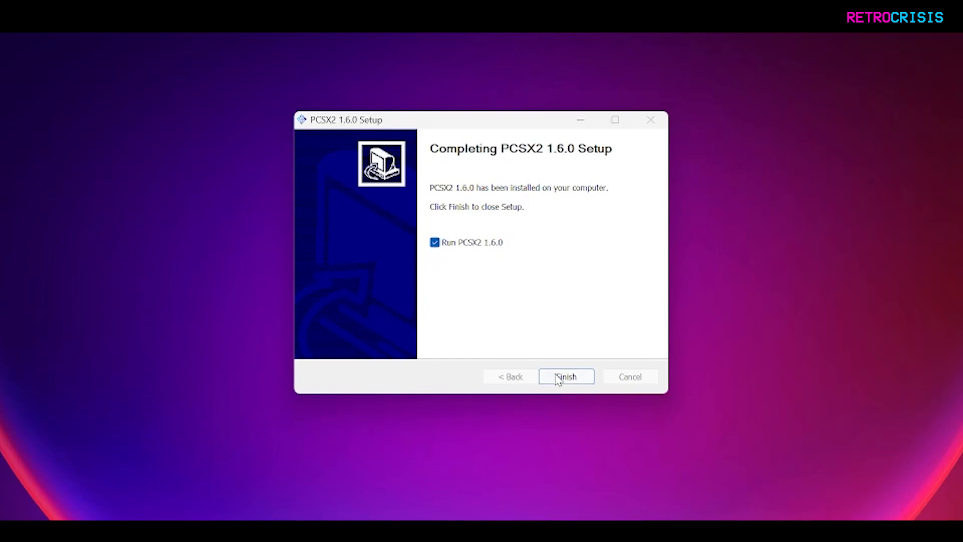
Launch PCSX2, keep English (U.S.) and default plugins, and reach the BIOS page
{"action": "left_click", "coordinate": [566, 376]}
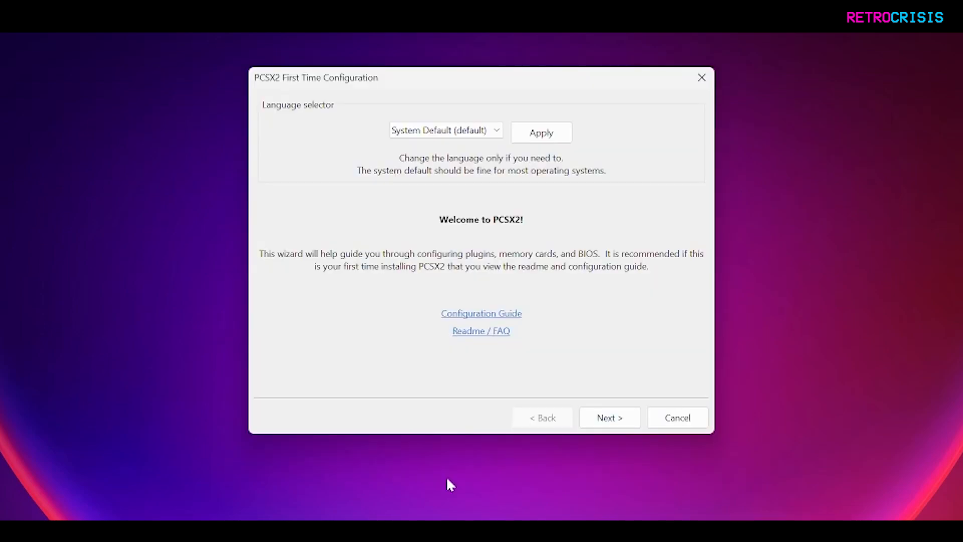
{"action": "mouse_move", "coordinate": [439, 494]}
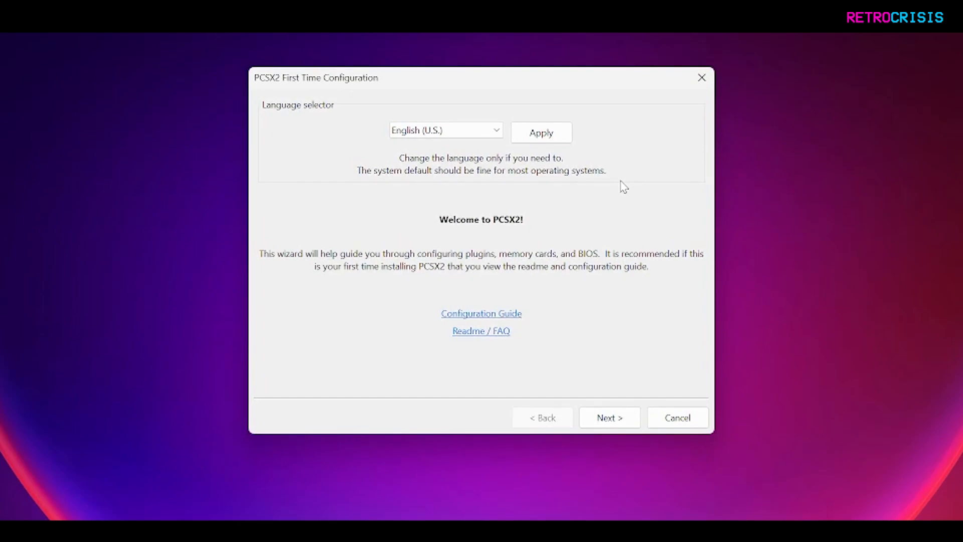
{"action": "left_click", "coordinate": [611, 416]}
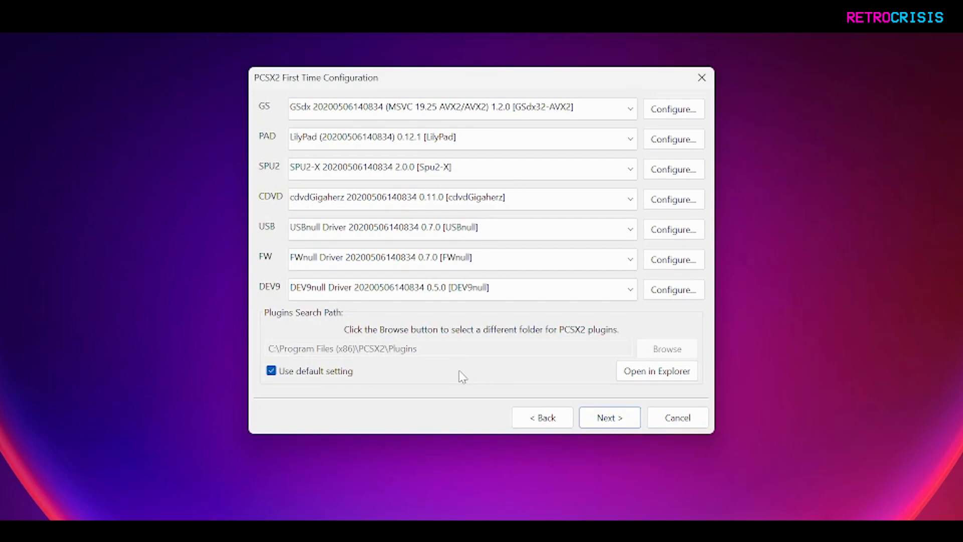
{"action": "mouse_move", "coordinate": [167, 311]}
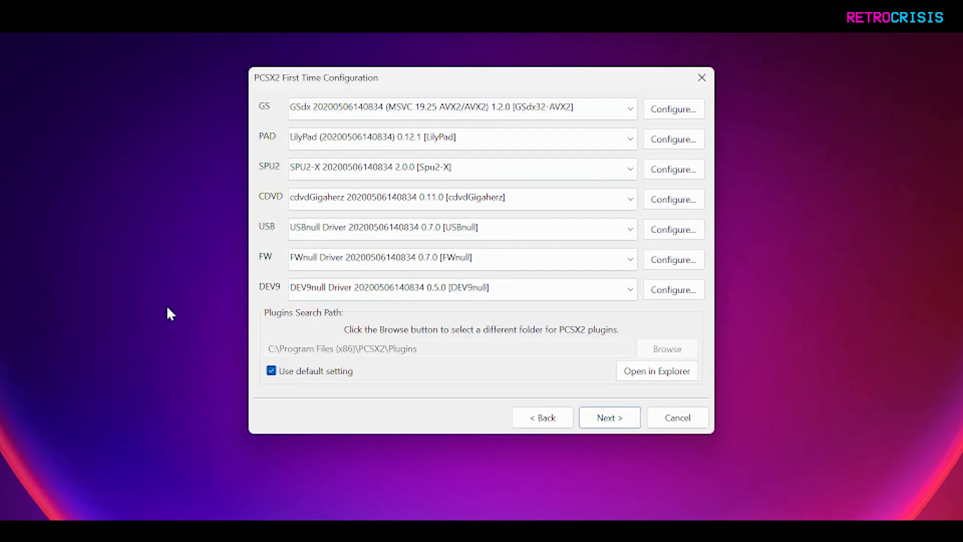
{"action": "left_click", "coordinate": [610, 418]}
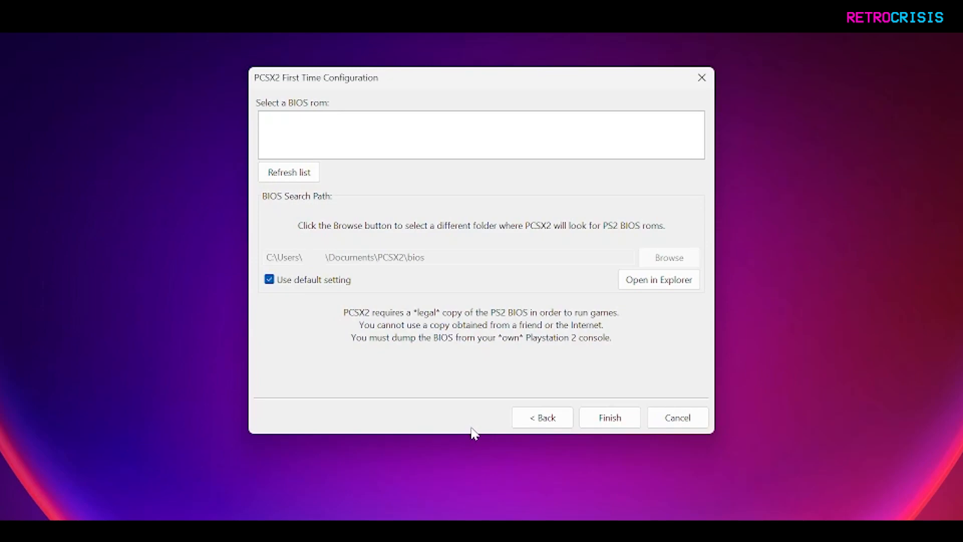
{"action": "mouse_move", "coordinate": [404, 449]}
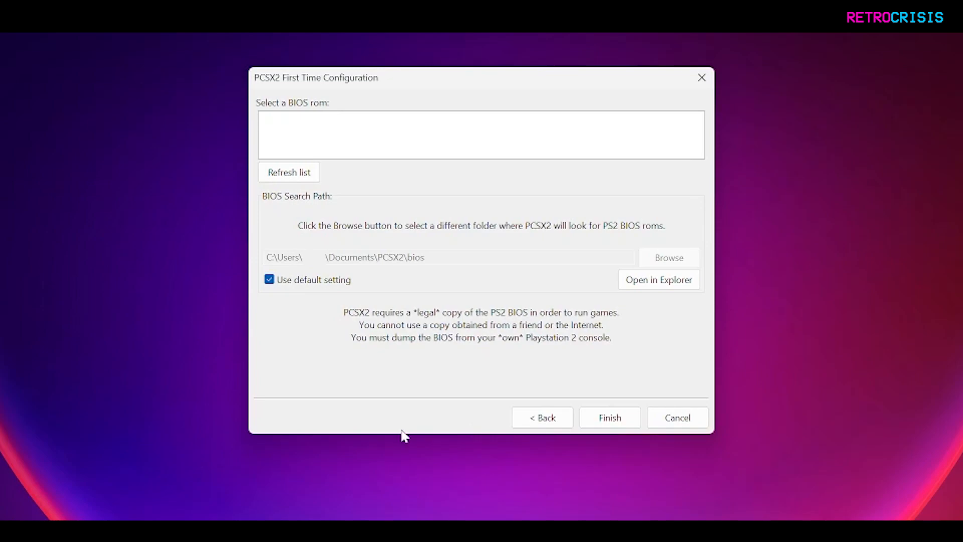
{"action": "mouse_move", "coordinate": [416, 422]}
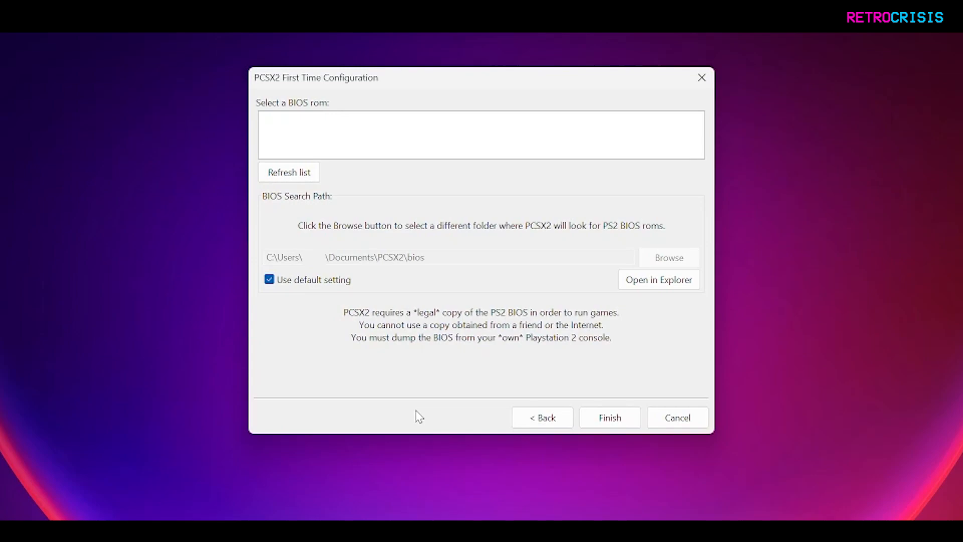
{"action": "mouse_move", "coordinate": [411, 402]}
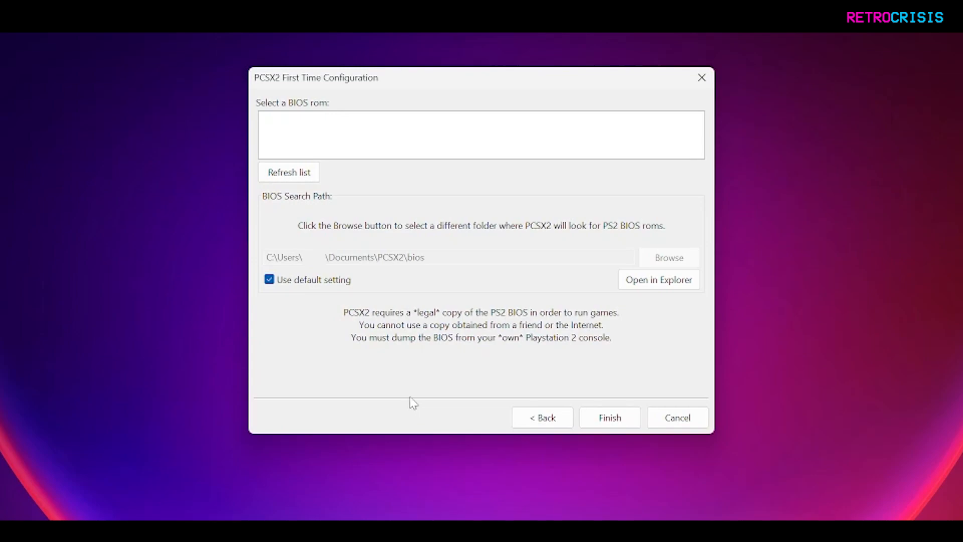
Uncheck Use default setting to allow a custom BIOS search folder
{"action": "left_click", "coordinate": [270, 279]}
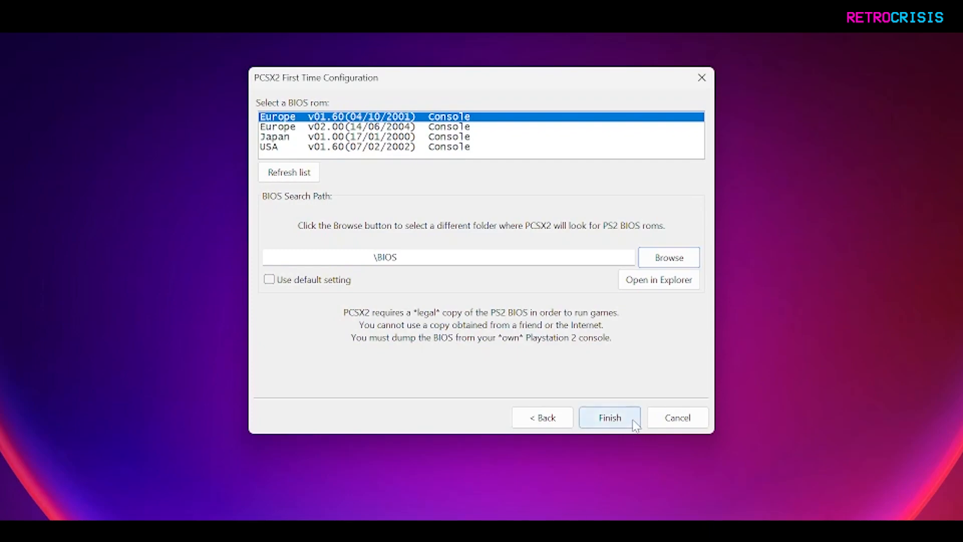
Finish first-time configuration and close the PCSX2 Program Log window
{"action": "left_click", "coordinate": [610, 417]}
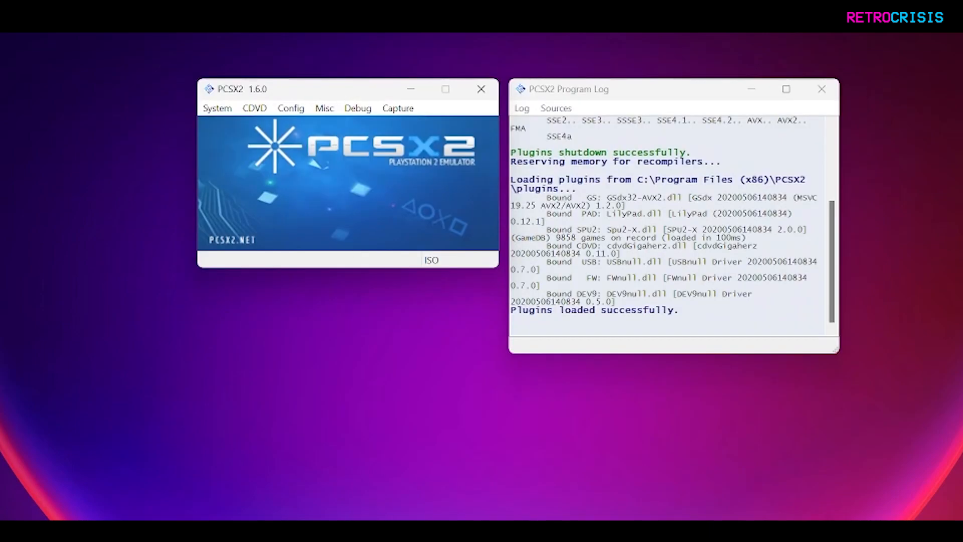
{"action": "mouse_move", "coordinate": [668, 450]}
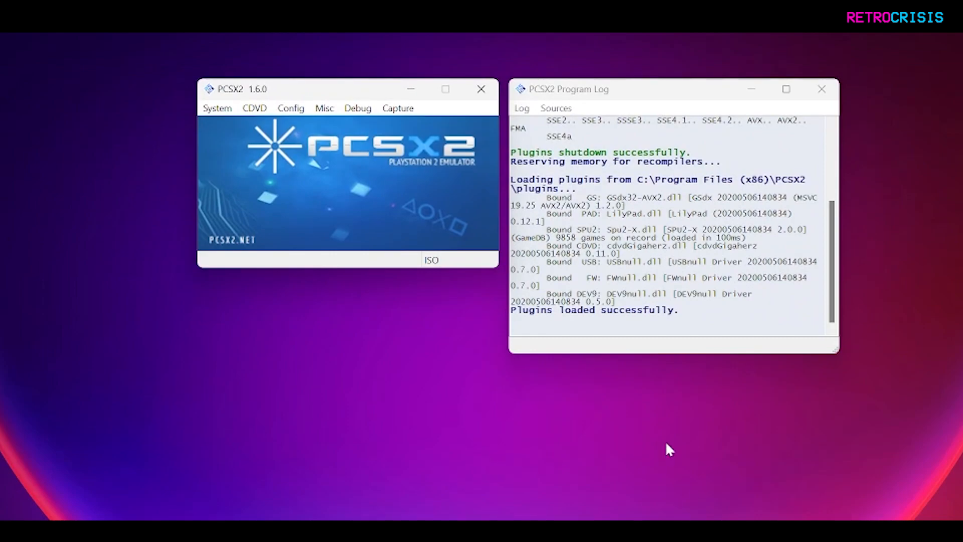
{"action": "mouse_move", "coordinate": [358, 429]}
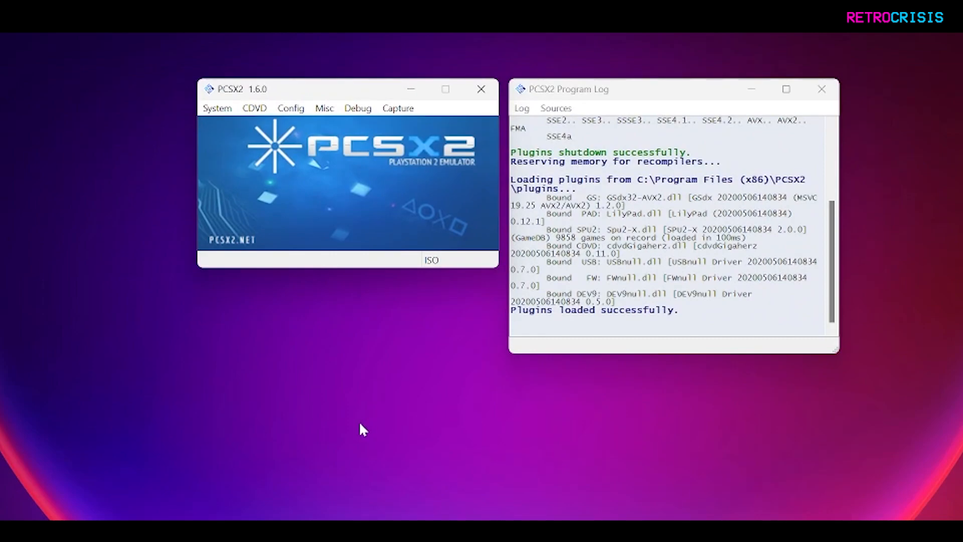
{"action": "mouse_move", "coordinate": [821, 88]}
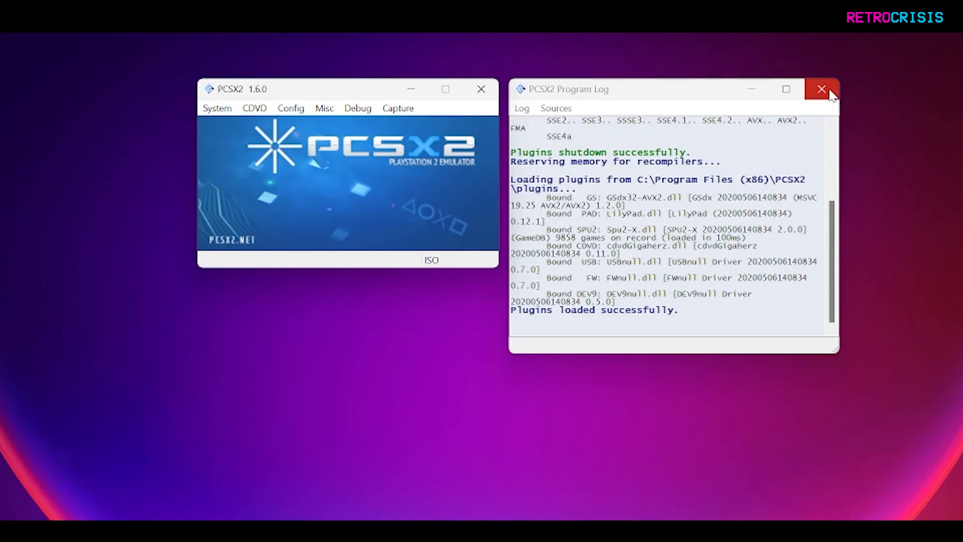
{"action": "left_click", "coordinate": [820, 89]}
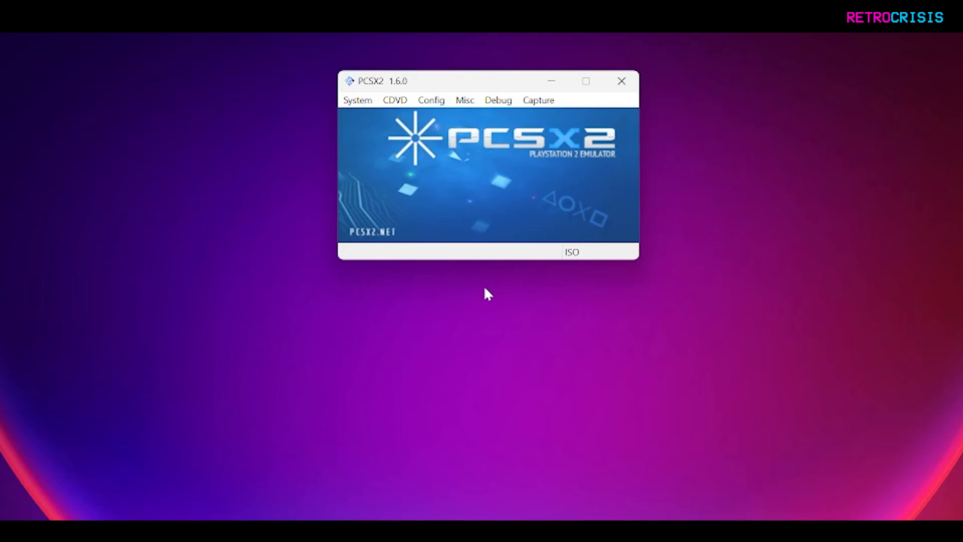
Show the Pad 1 XInput button bindings in the LilyPad controller settings
{"action": "left_click", "coordinate": [432, 99]}
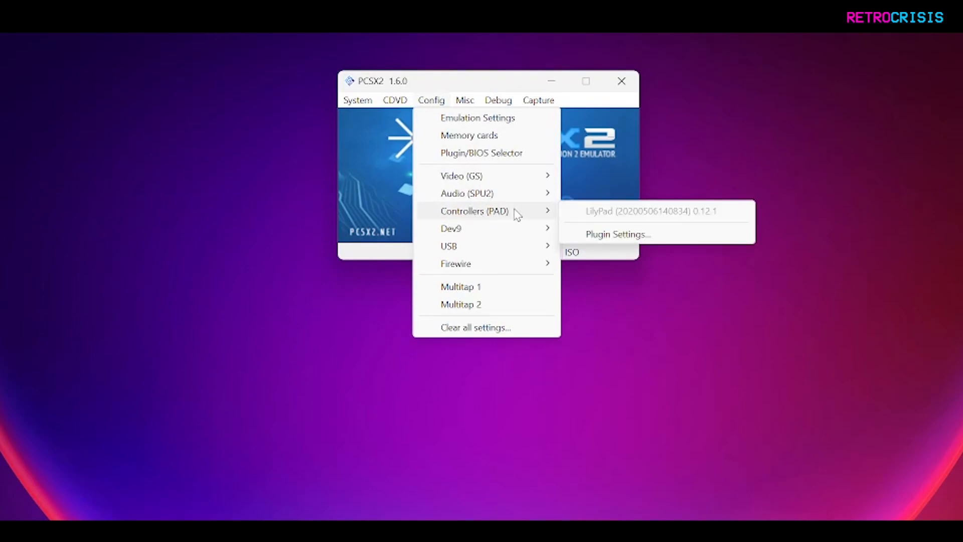
{"action": "left_click", "coordinate": [617, 235]}
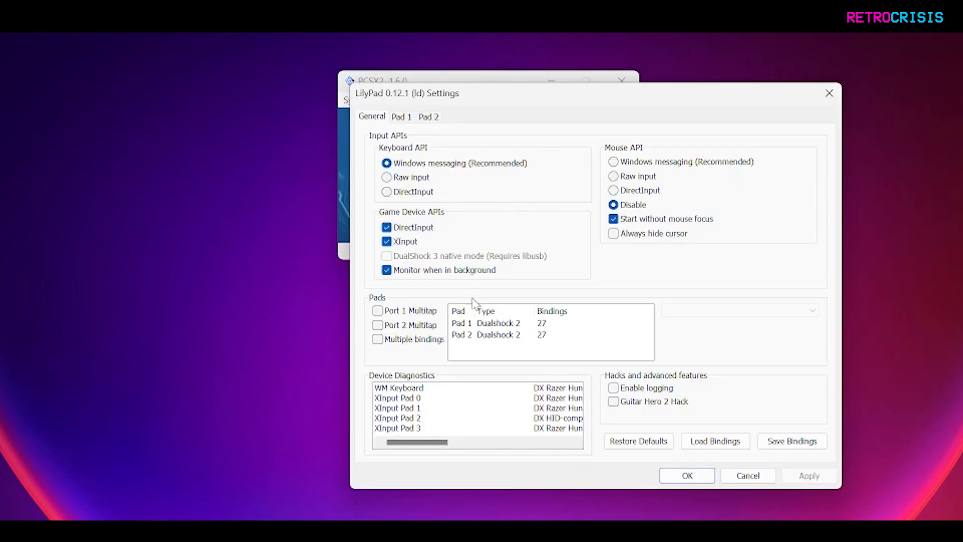
{"action": "mouse_move", "coordinate": [398, 136]}
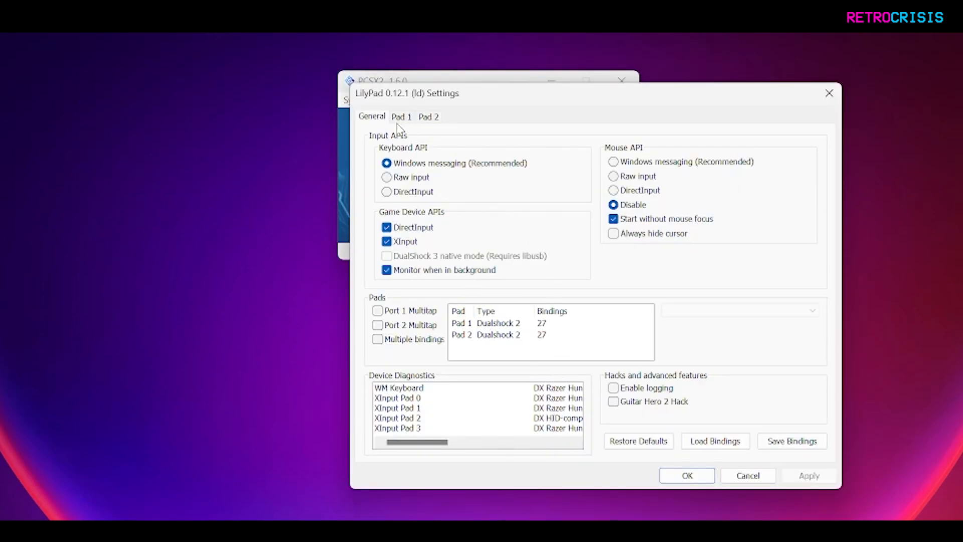
{"action": "left_click", "coordinate": [401, 116]}
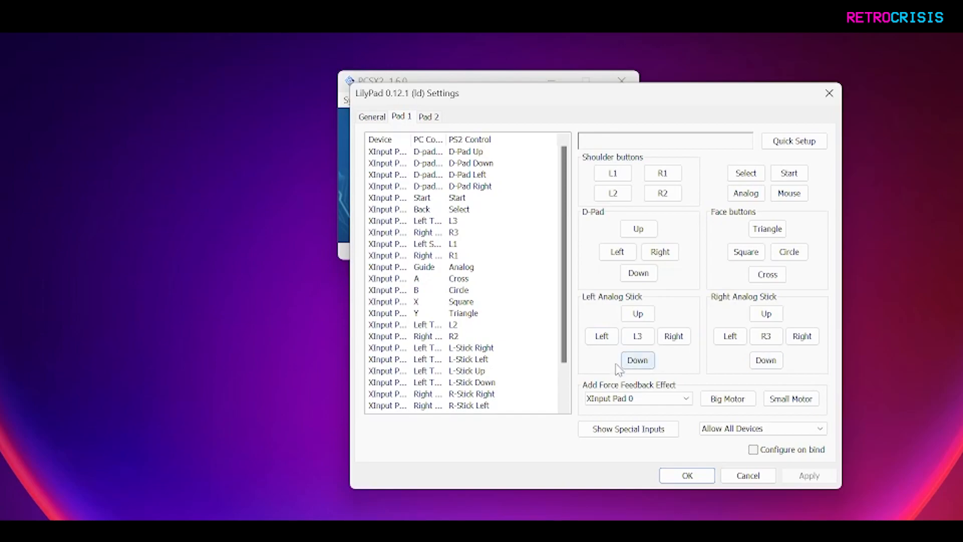
Select Need for Speed - Underground (USA).iso via the ISO Selector and verify it is listed
{"action": "left_click", "coordinate": [688, 475]}
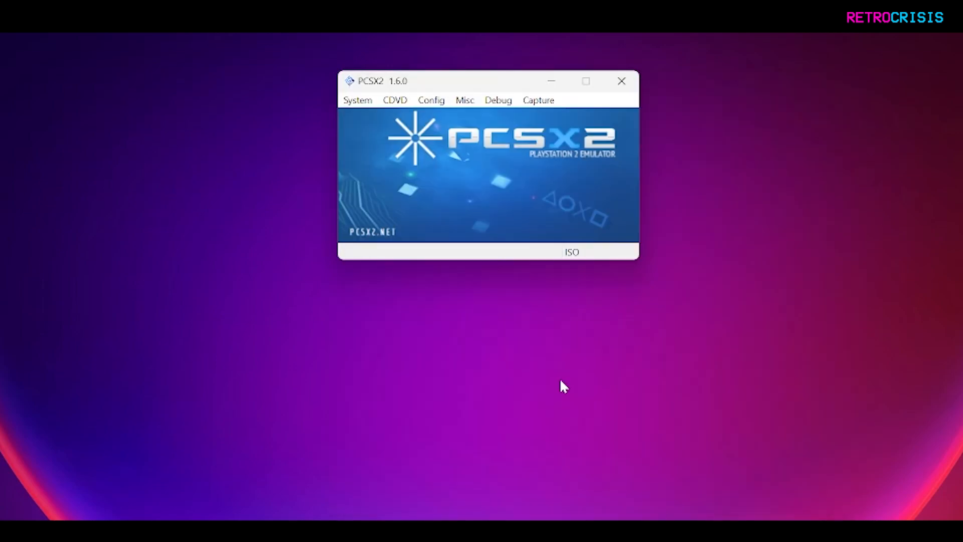
{"action": "mouse_move", "coordinate": [479, 158]}
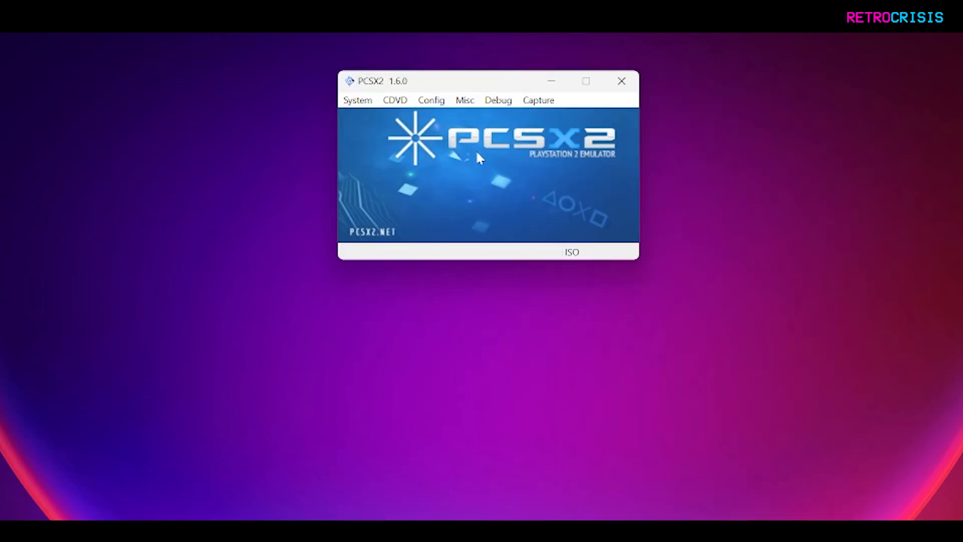
{"action": "left_click", "coordinate": [396, 100]}
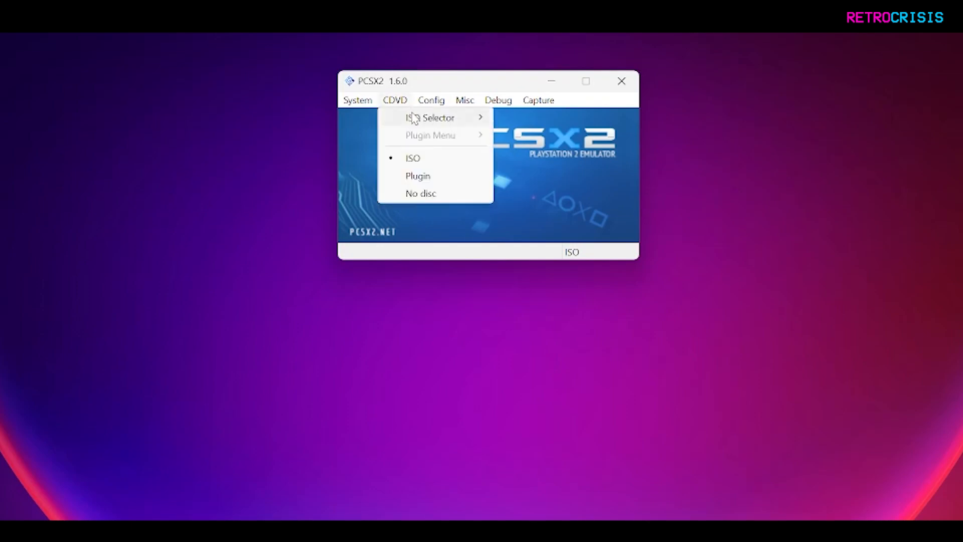
{"action": "mouse_move", "coordinate": [429, 117]}
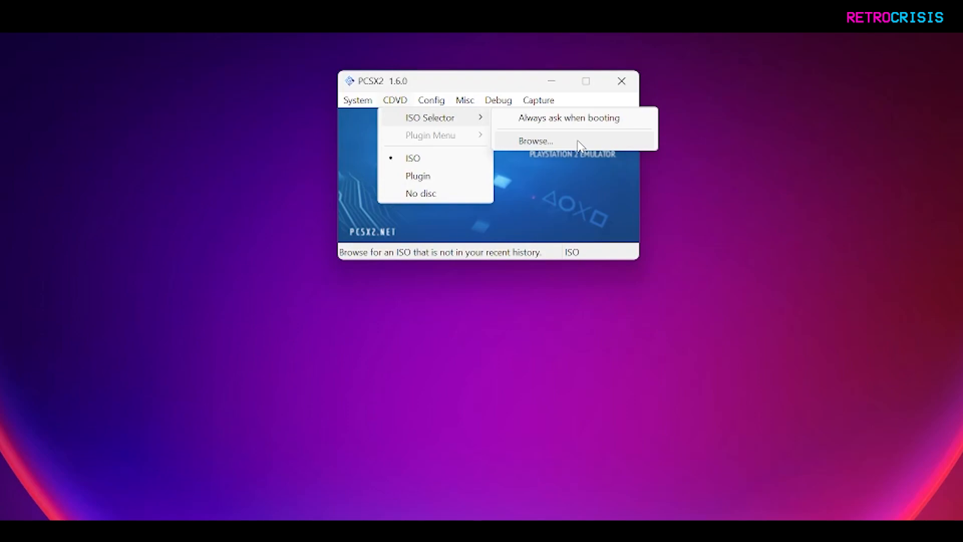
{"action": "left_click", "coordinate": [536, 140]}
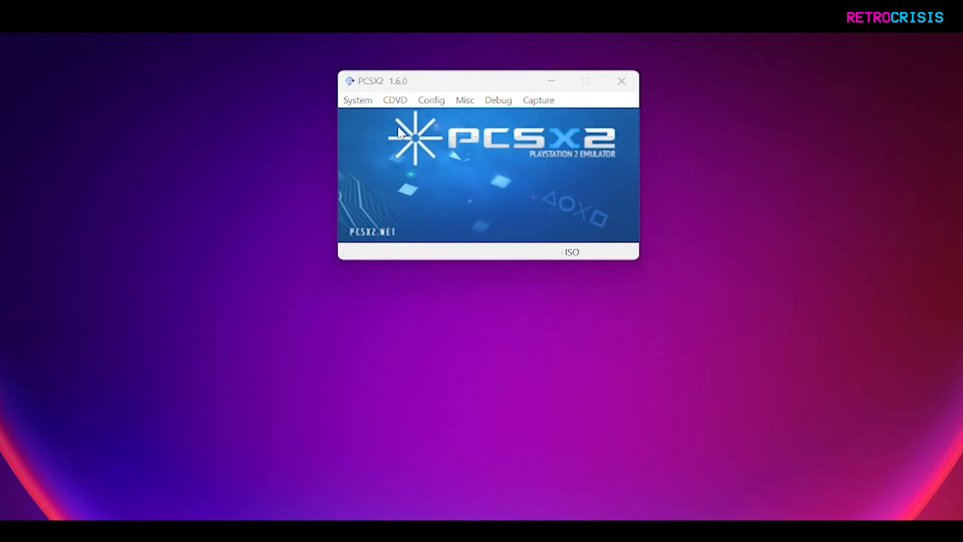
{"action": "left_click", "coordinate": [395, 100]}
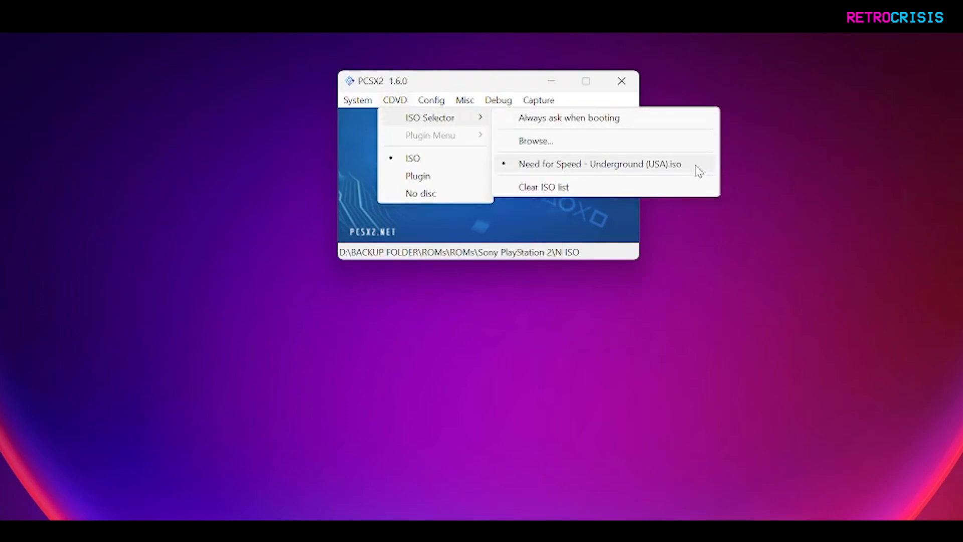
{"action": "mouse_move", "coordinate": [702, 168]}
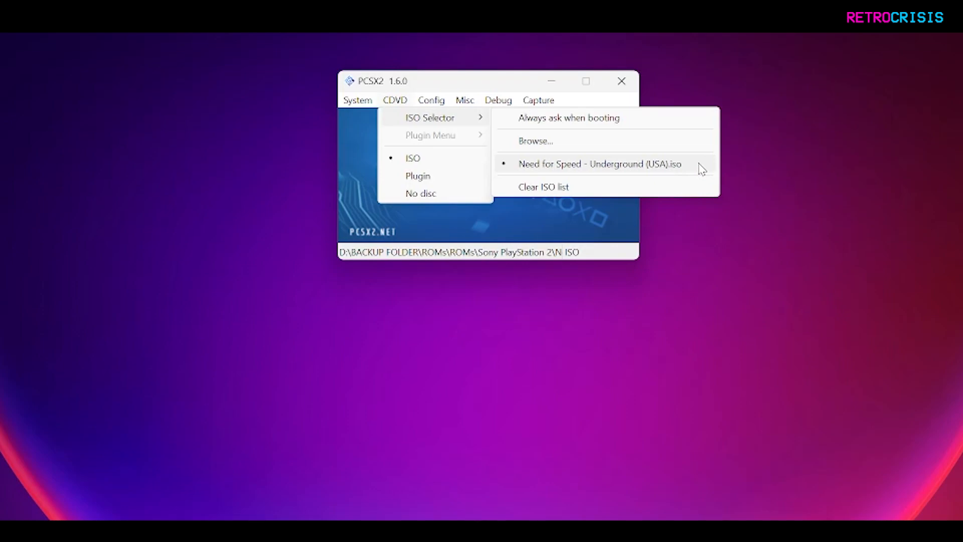
Show the System menu's boot options for the loaded disc image
{"action": "left_click", "coordinate": [357, 100]}
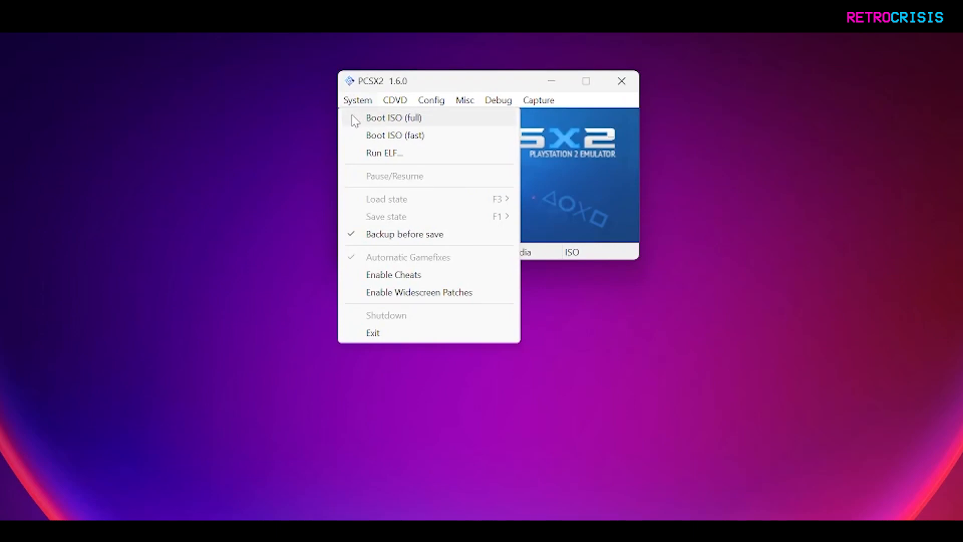
{"action": "mouse_move", "coordinate": [359, 140]}
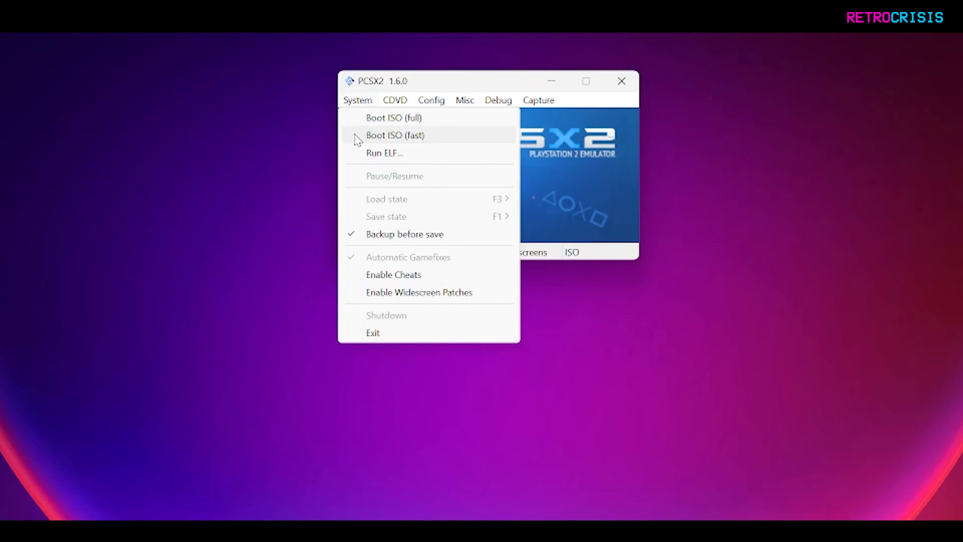
{"action": "mouse_move", "coordinate": [358, 133]}
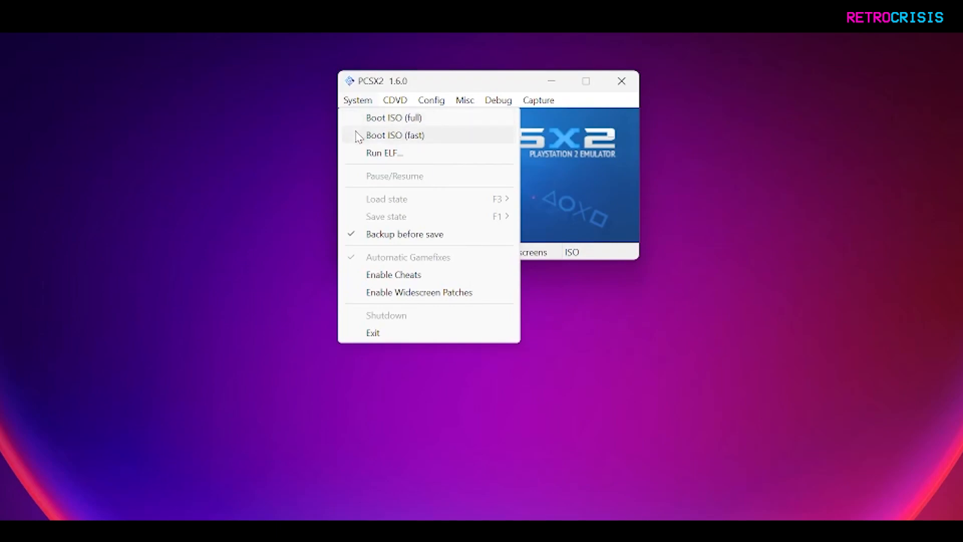
{"action": "mouse_move", "coordinate": [478, 142]}
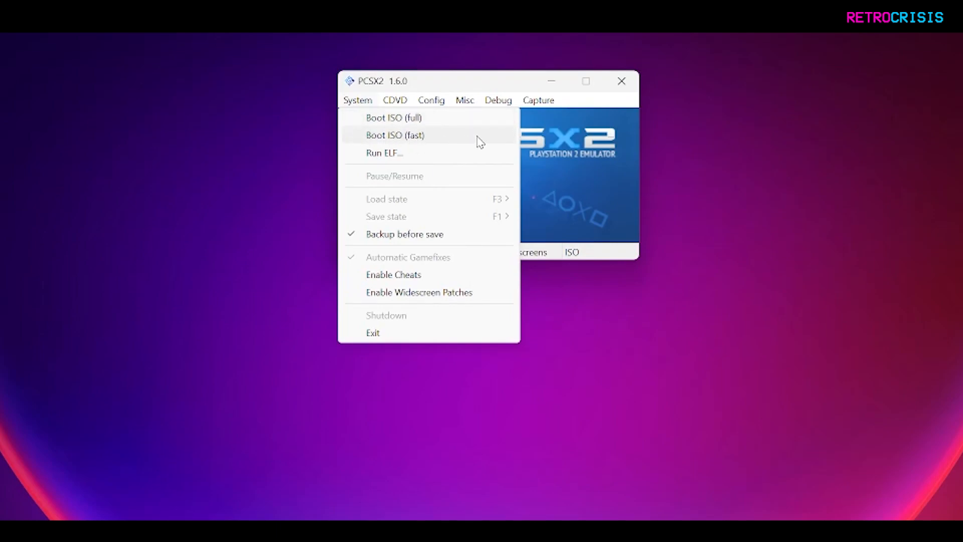
Boot Need for Speed Underground with Boot ISO (fast) so the race scene runs
{"action": "left_click", "coordinate": [395, 134]}
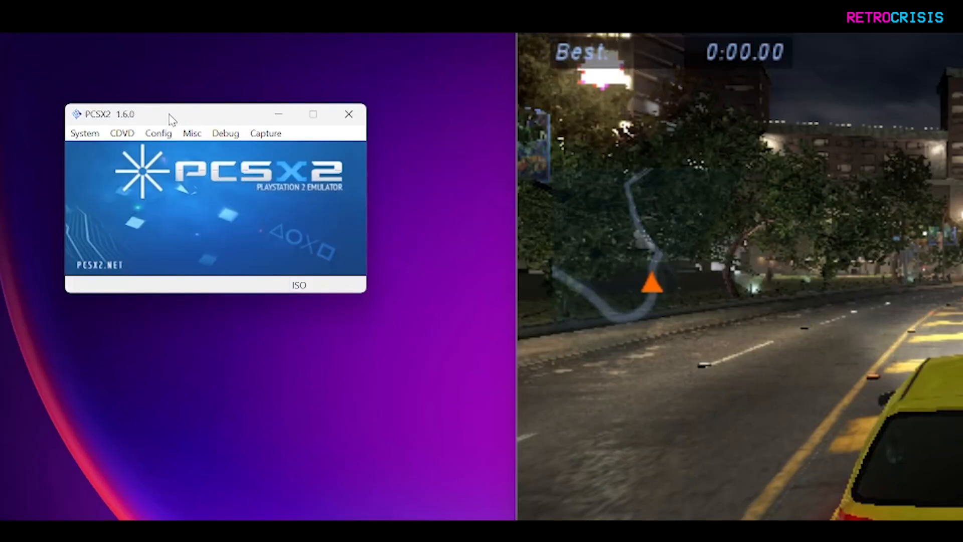
Keep the OpenGL (Hardware) renderer and raise Internal Resolution to 6x Native (~2160p 4K)
{"action": "left_click", "coordinate": [159, 132]}
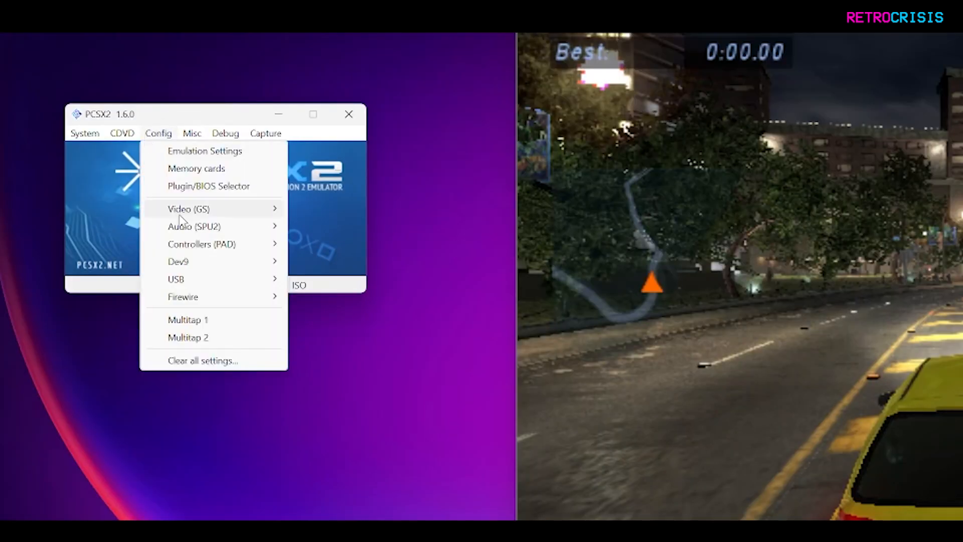
{"action": "mouse_move", "coordinate": [186, 208]}
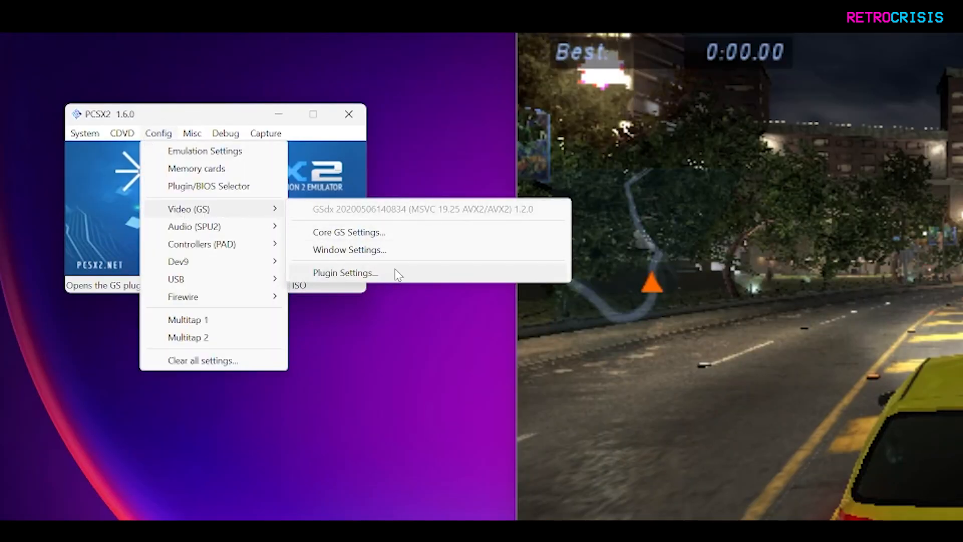
{"action": "left_click", "coordinate": [345, 273]}
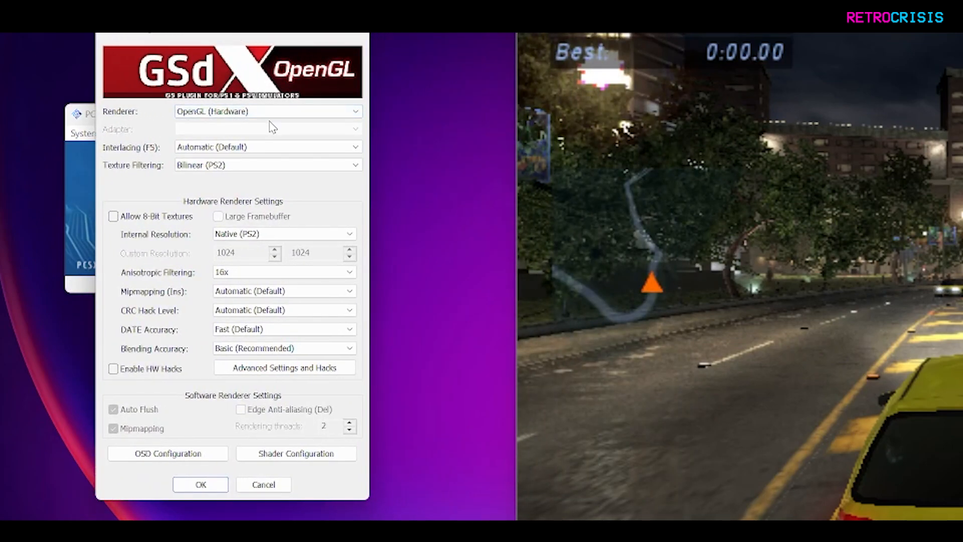
{"action": "left_click", "coordinate": [269, 112]}
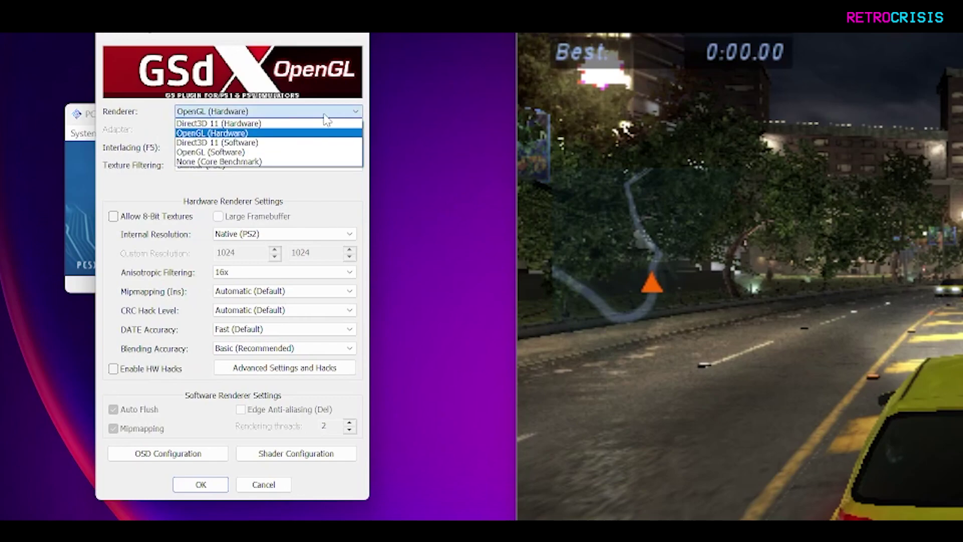
{"action": "left_click", "coordinate": [213, 132]}
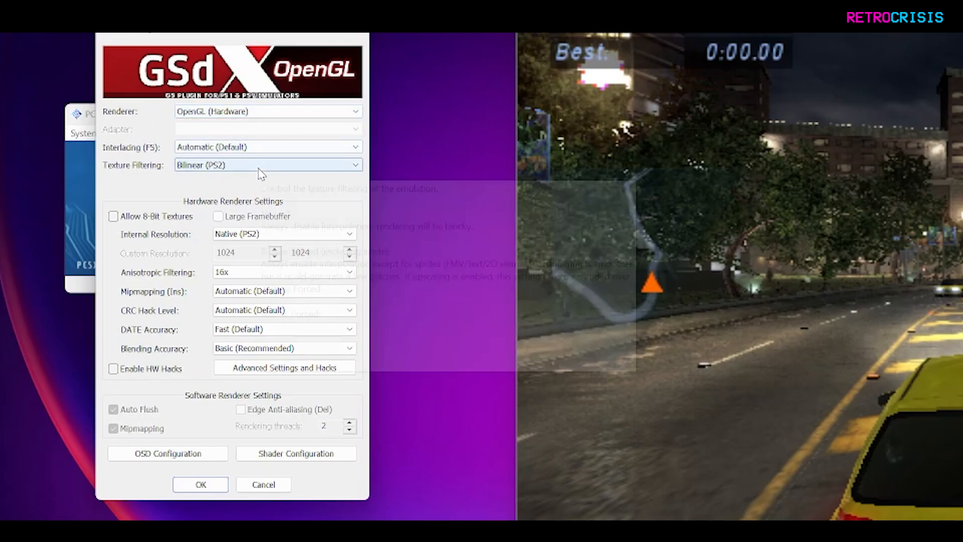
{"action": "mouse_move", "coordinate": [147, 186]}
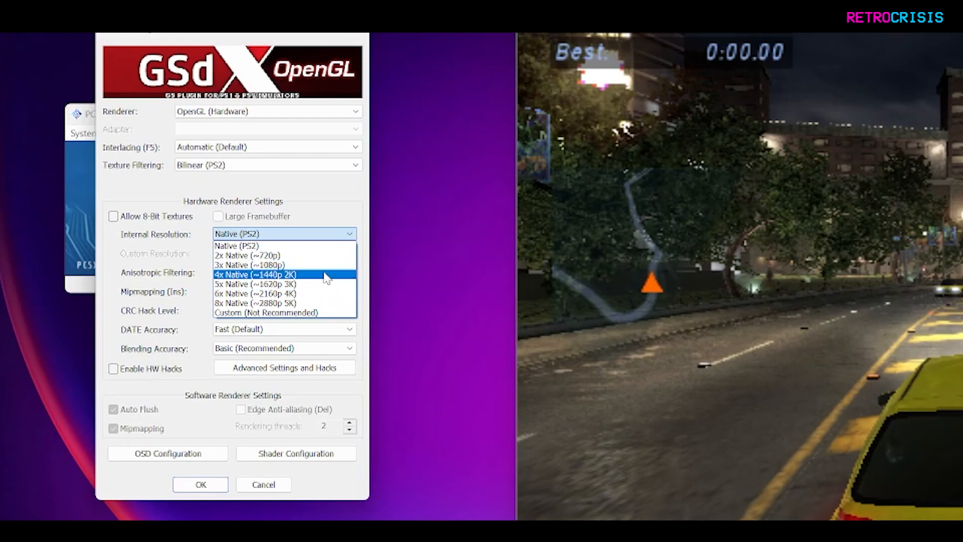
{"action": "mouse_move", "coordinate": [317, 293]}
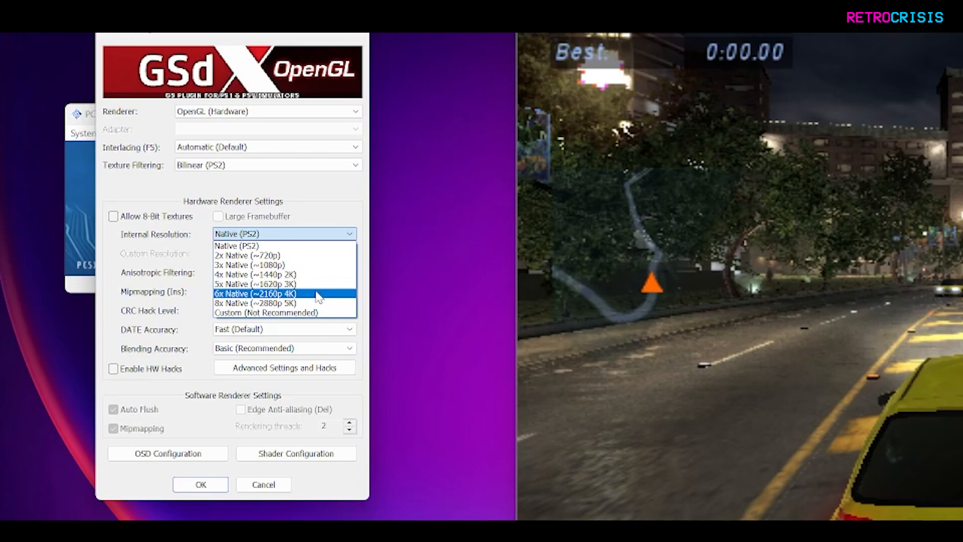
{"action": "left_click", "coordinate": [256, 293]}
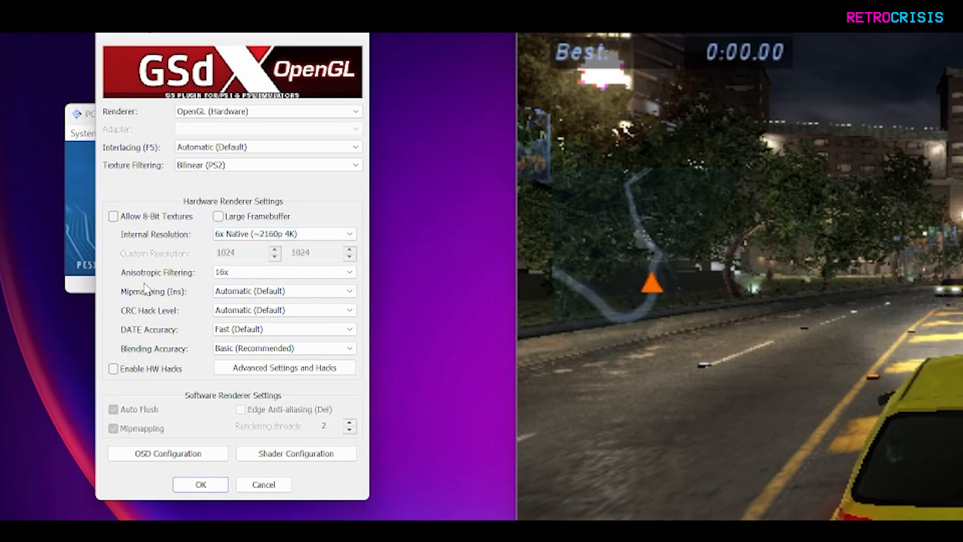
{"action": "mouse_move", "coordinate": [109, 310]}
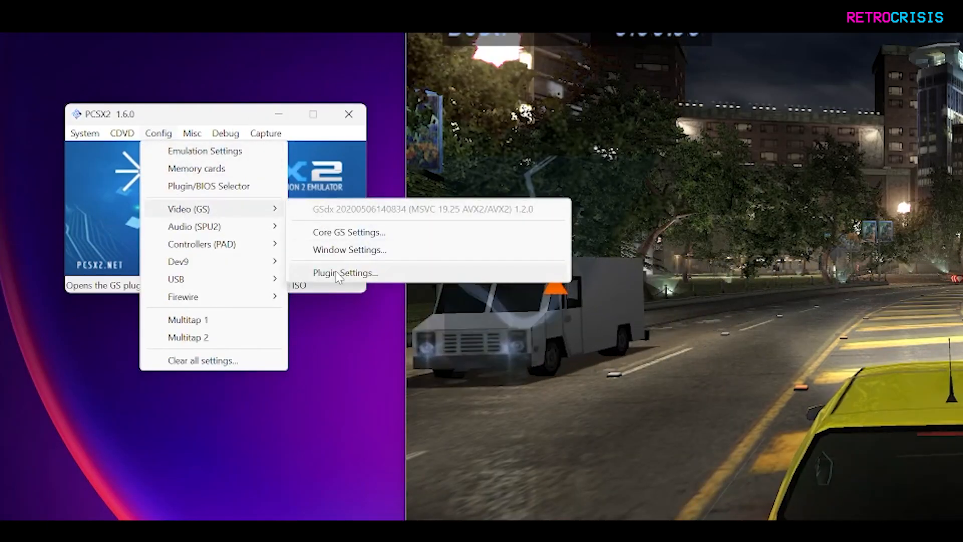
Turn on Enable HW Hacks with Auto Flush and texture offsets X 360 Y 490, then confirm
{"action": "left_click", "coordinate": [345, 273]}
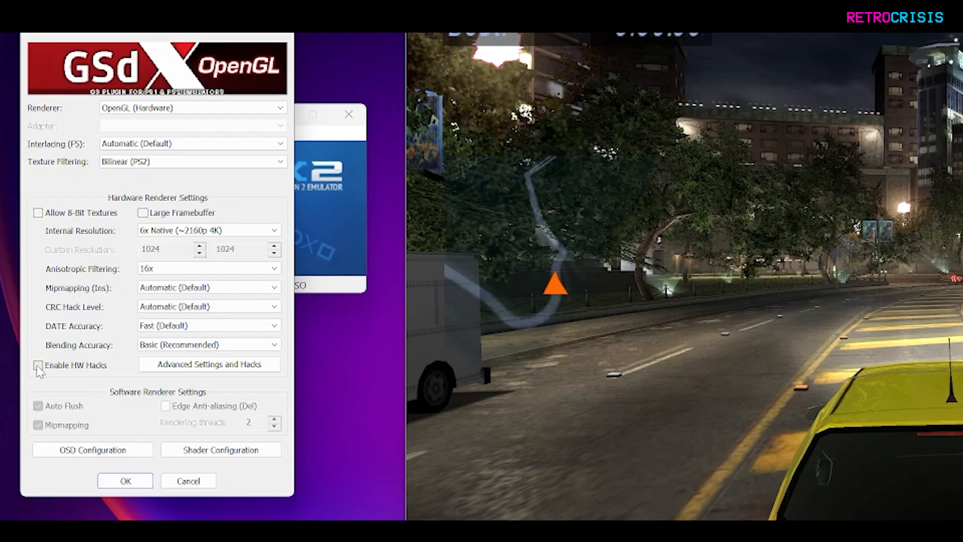
{"action": "left_click", "coordinate": [37, 365]}
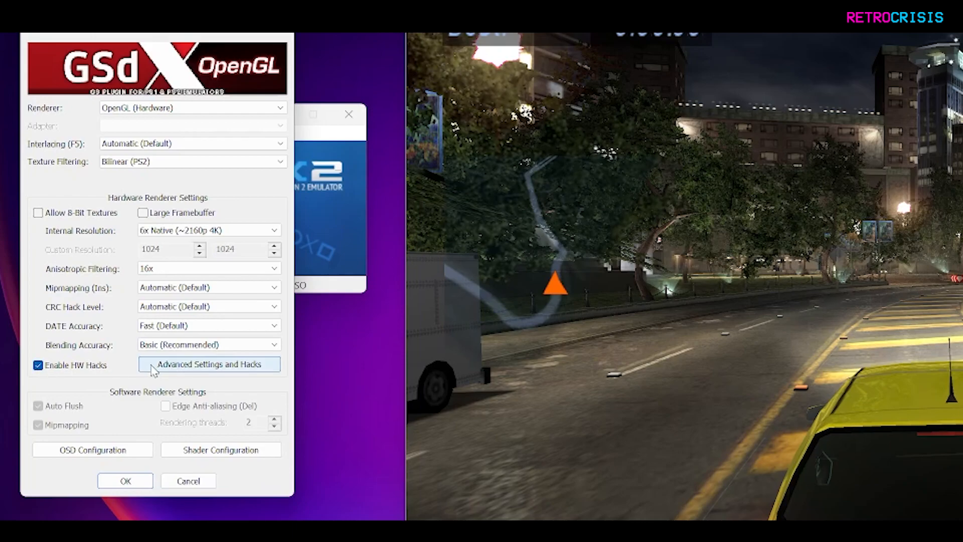
{"action": "left_click", "coordinate": [209, 365]}
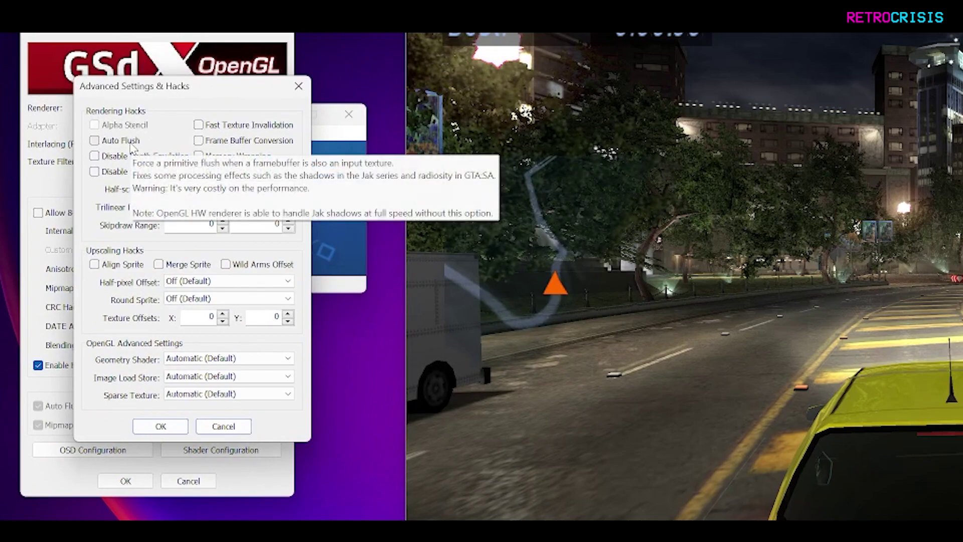
{"action": "left_click", "coordinate": [94, 140]}
{"action": "type", "text": "490"}
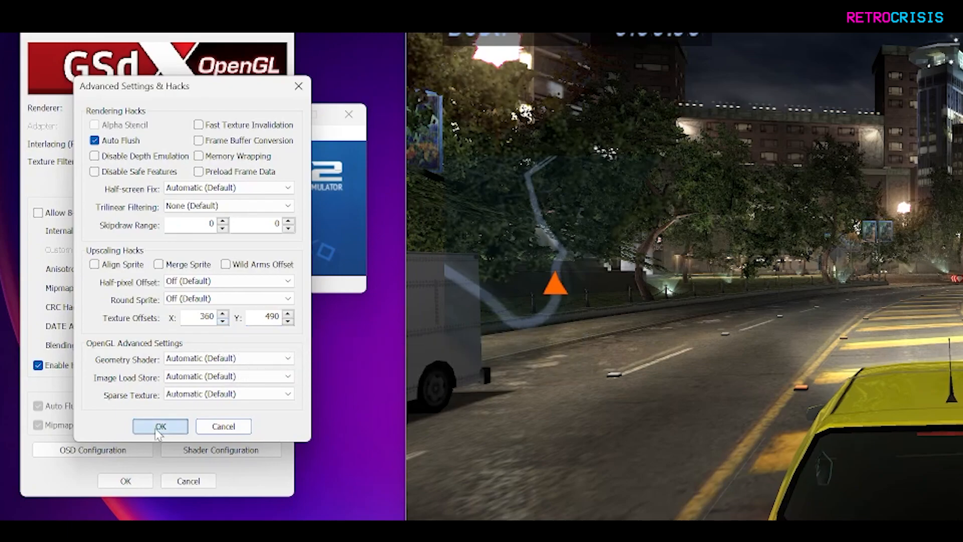
{"action": "left_click", "coordinate": [161, 426]}
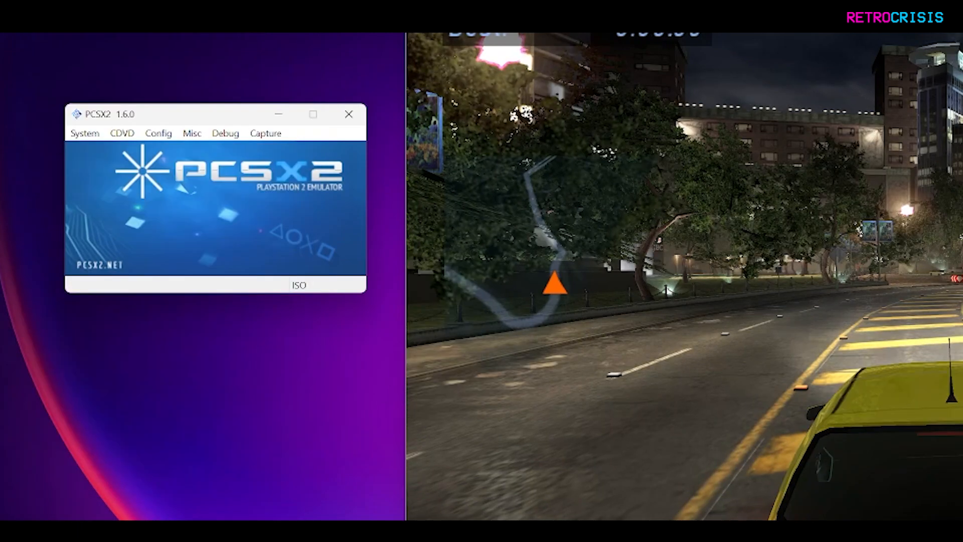